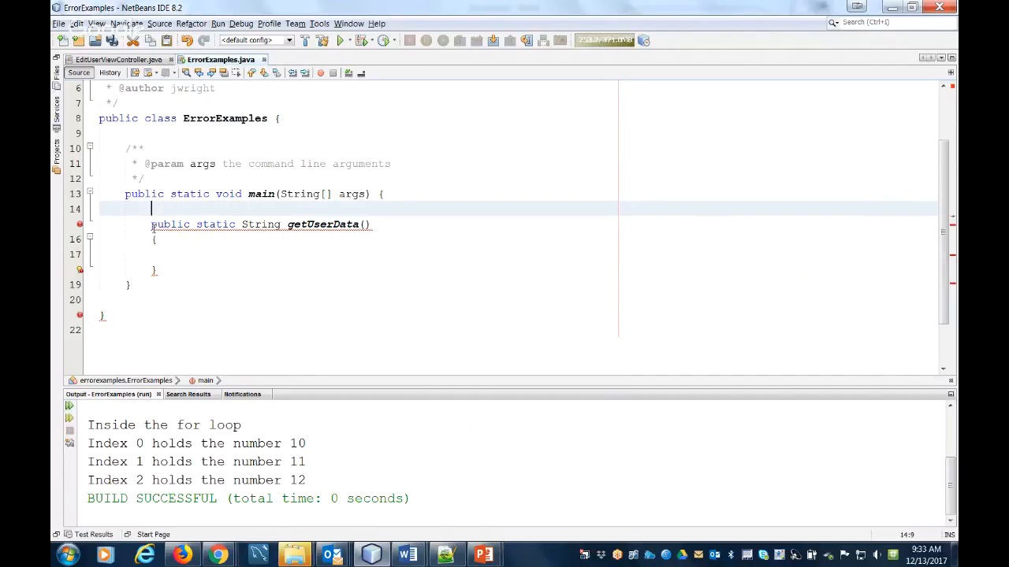
Select the getUserData() method block inside main in ErrorExamples.java to relocate it below main
double_click(260, 223)
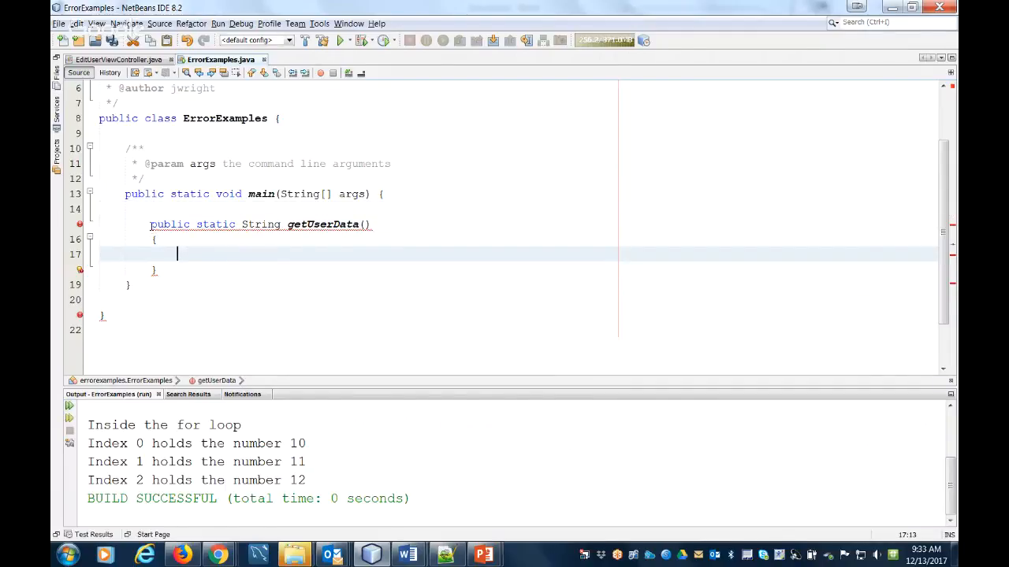
double_click(169, 224)
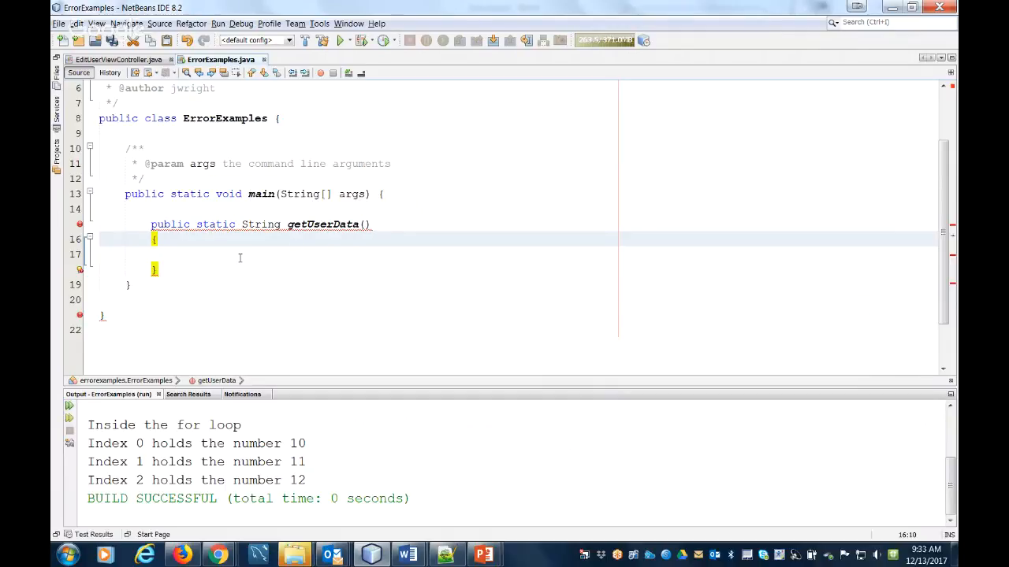
mouse_move(80, 224)
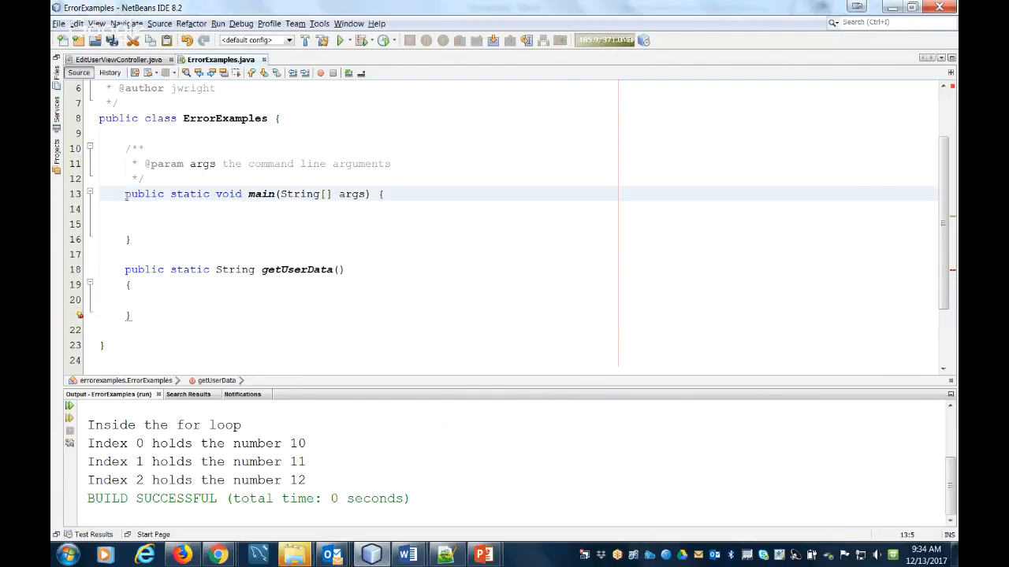
left_click(382, 193)
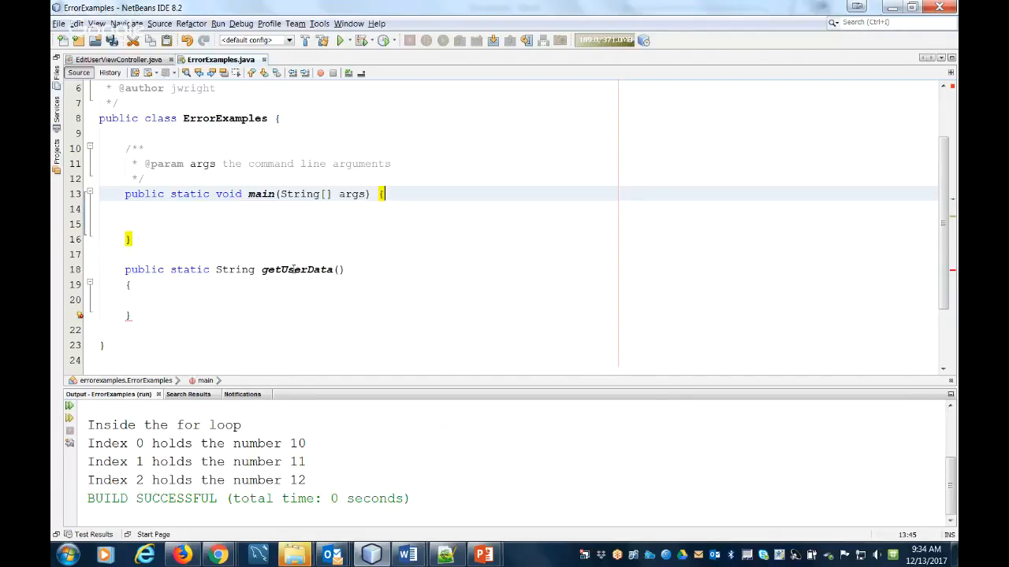
left_click(134, 285)
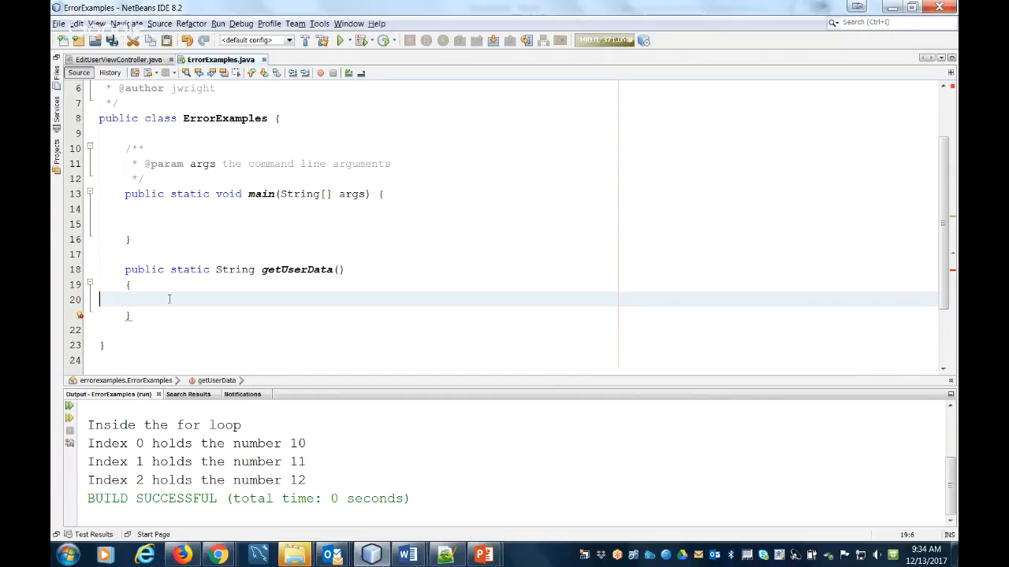
mouse_move(81, 315)
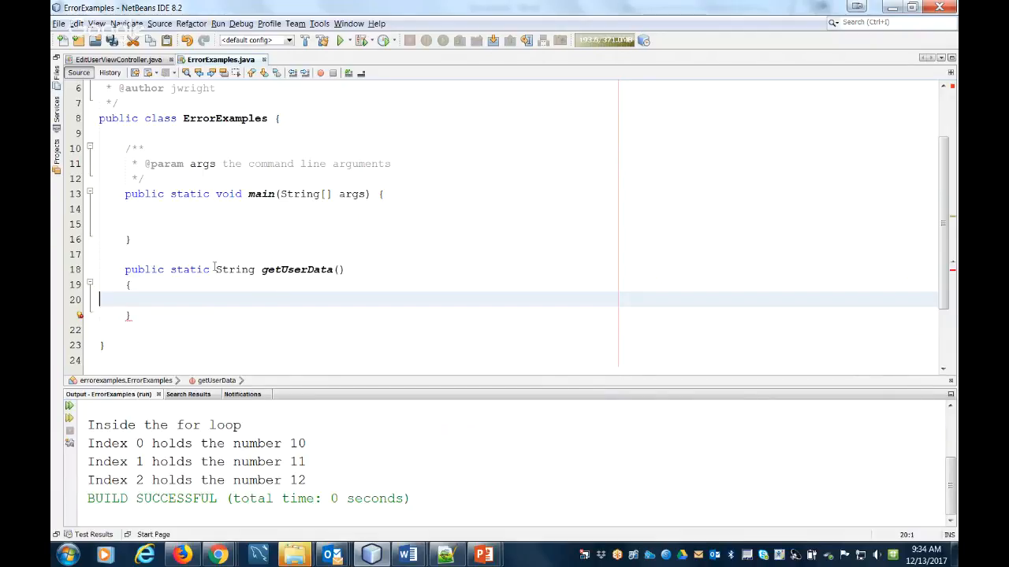
double_click(234, 269)
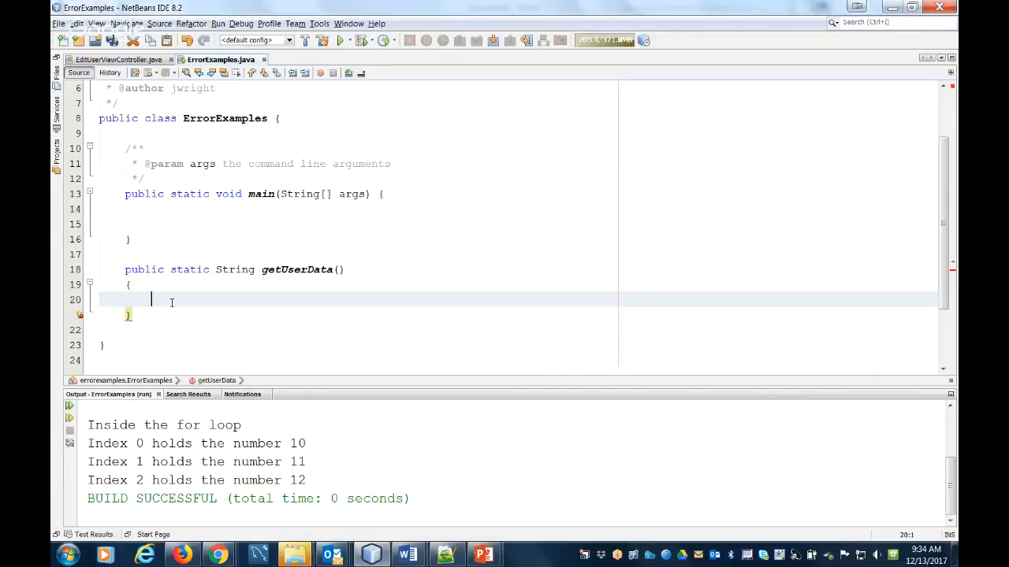
Add return "Yahoo"; to getUserData's body, then place the cursor after its opening brace
type("return")
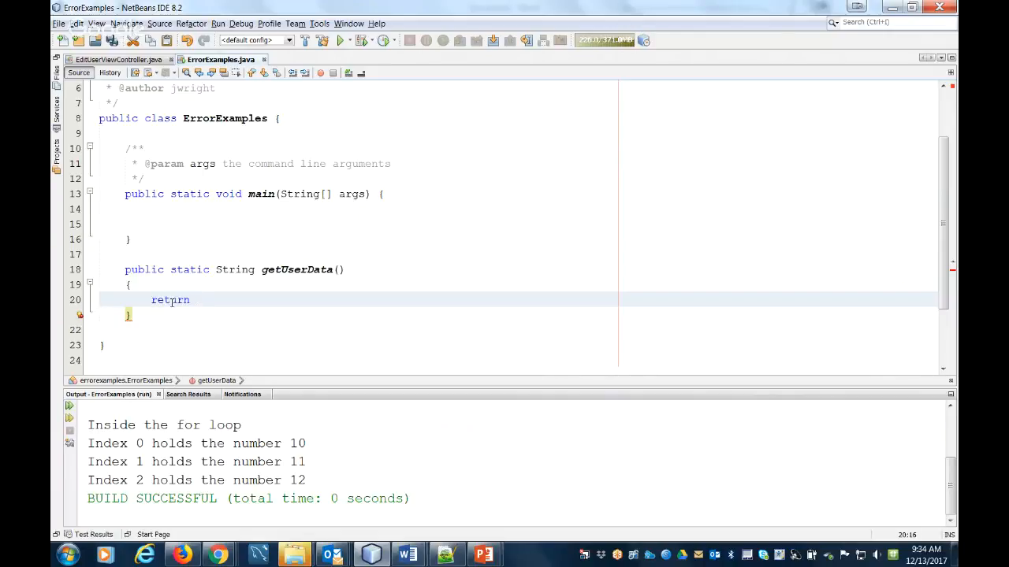
type("\"Yahoo\"")
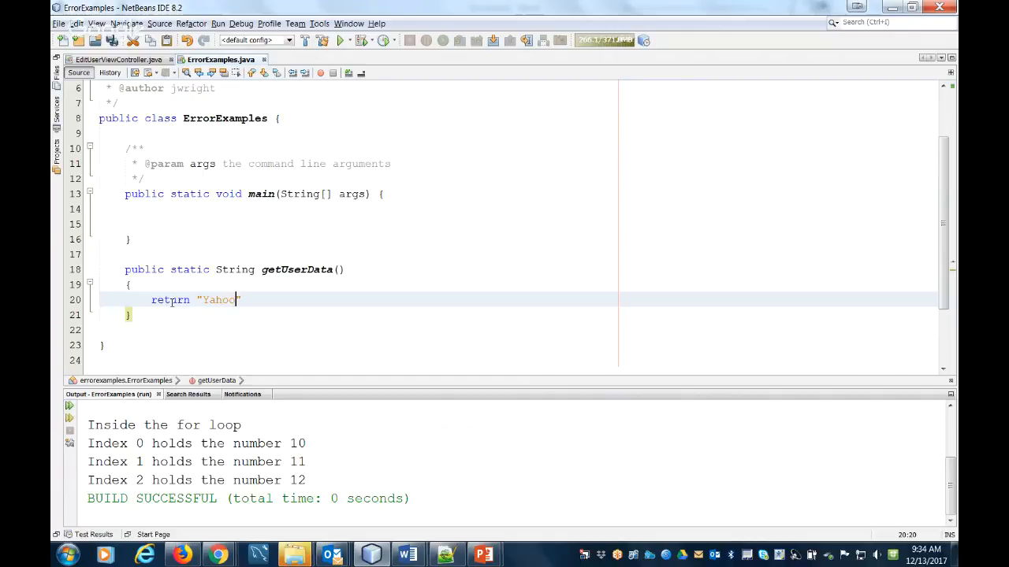
type("\";")
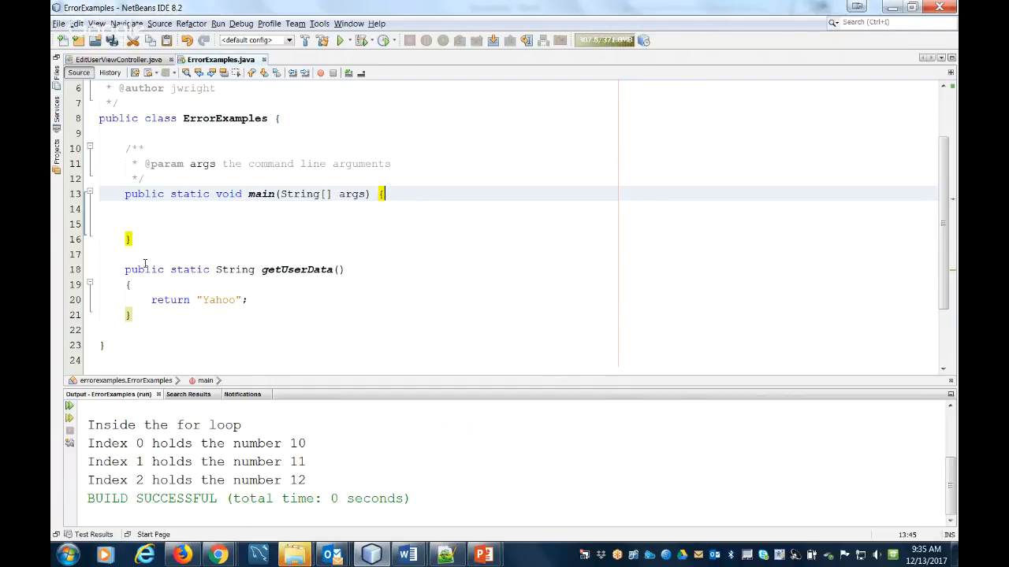
mouse_move(100, 308)
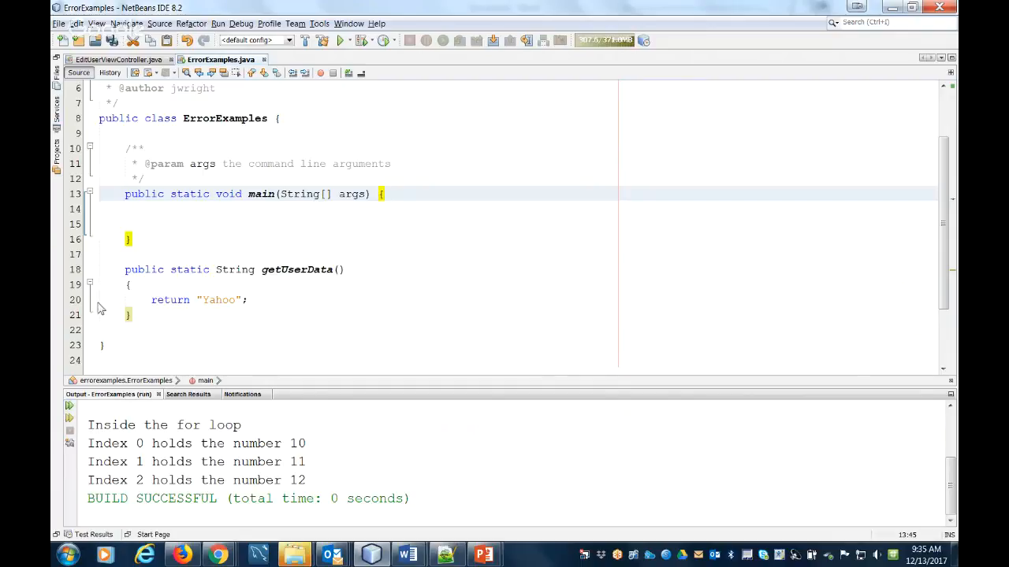
left_click(151, 299)
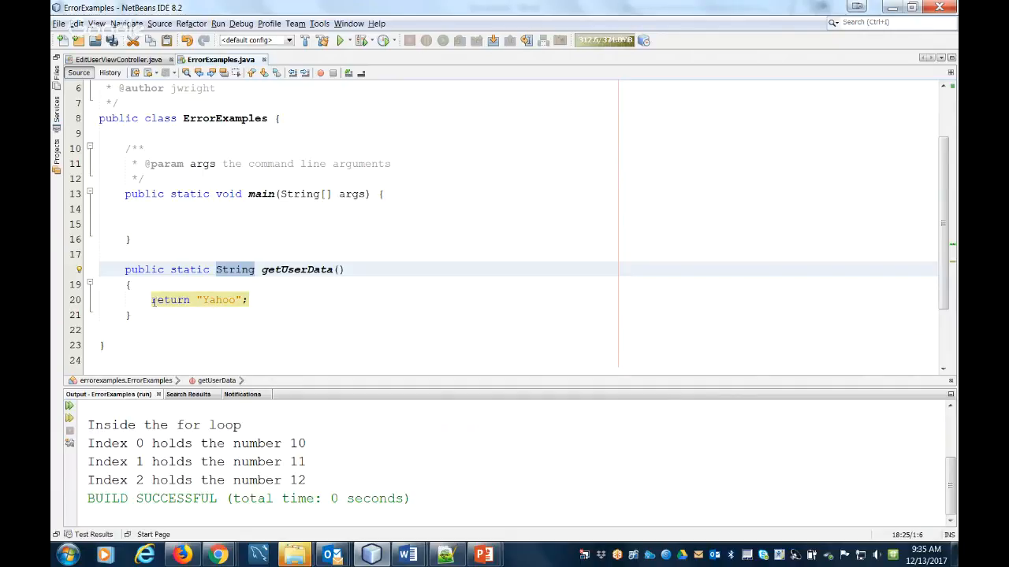
left_click(180, 285)
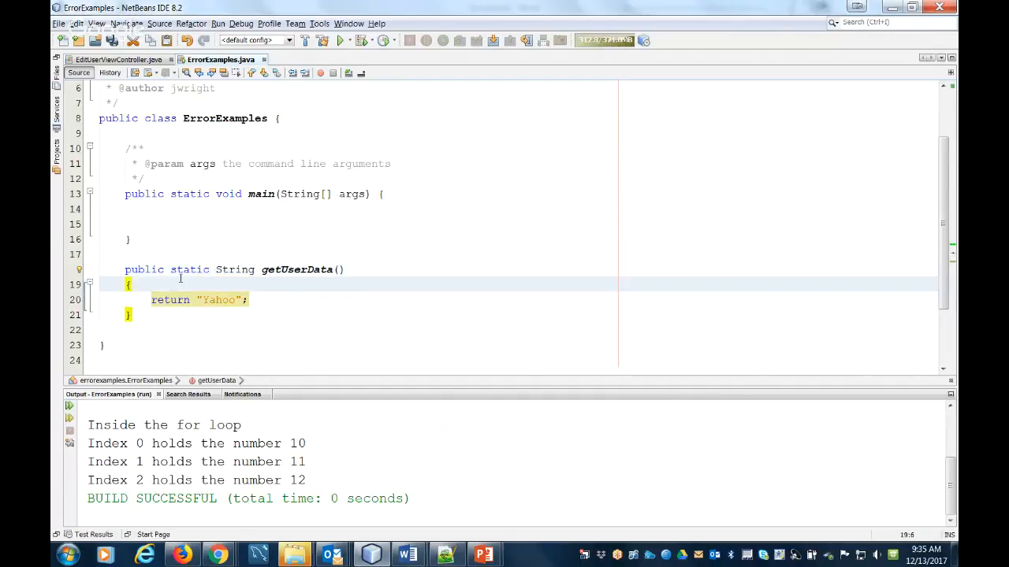
Put return "Yahoo" under an if (5<4) condition
type("if")
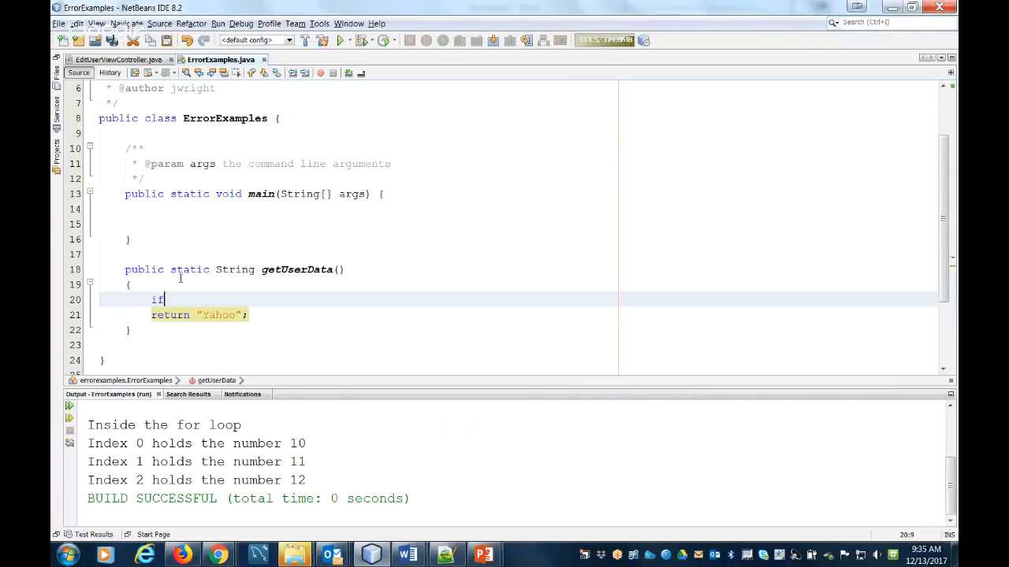
type("()")
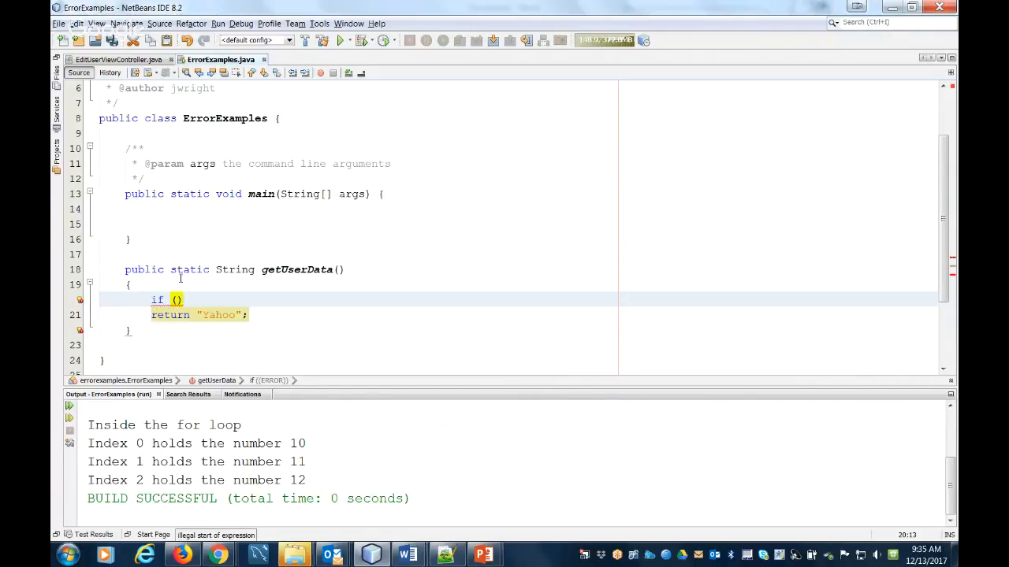
type("5<4")
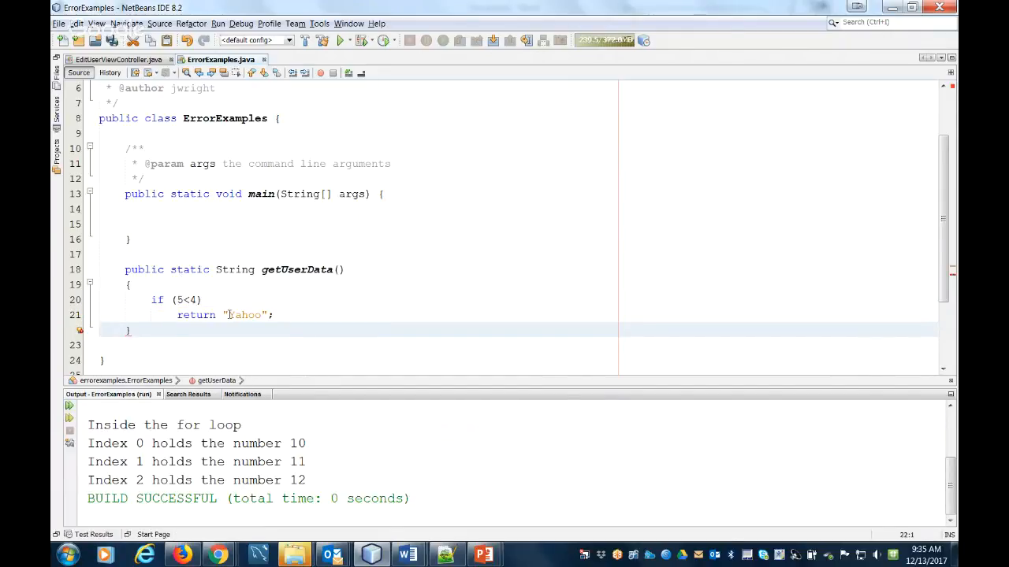
mouse_move(81, 331)
type("e")
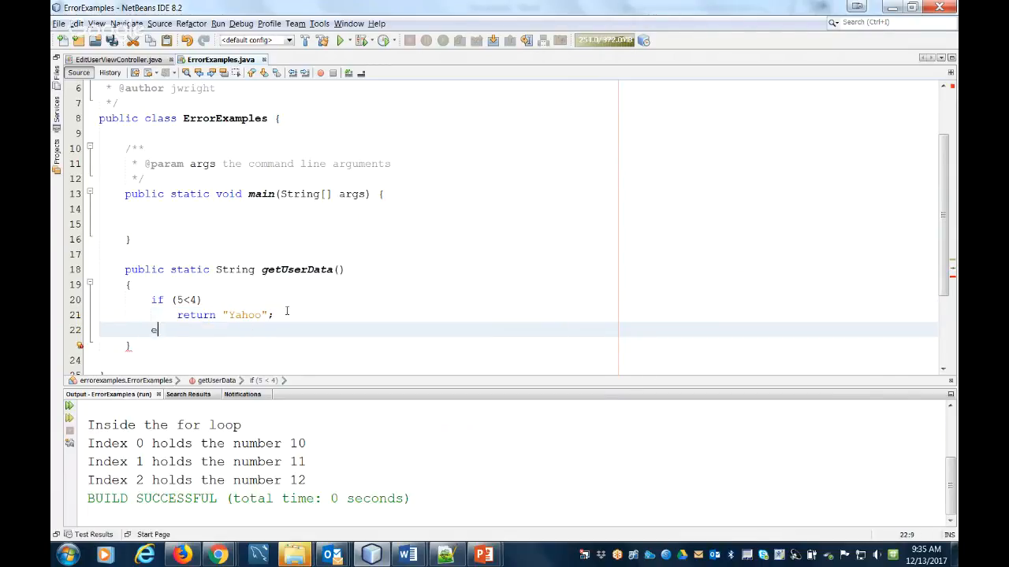
Add an else branch that returns "Got it"
type("lse")
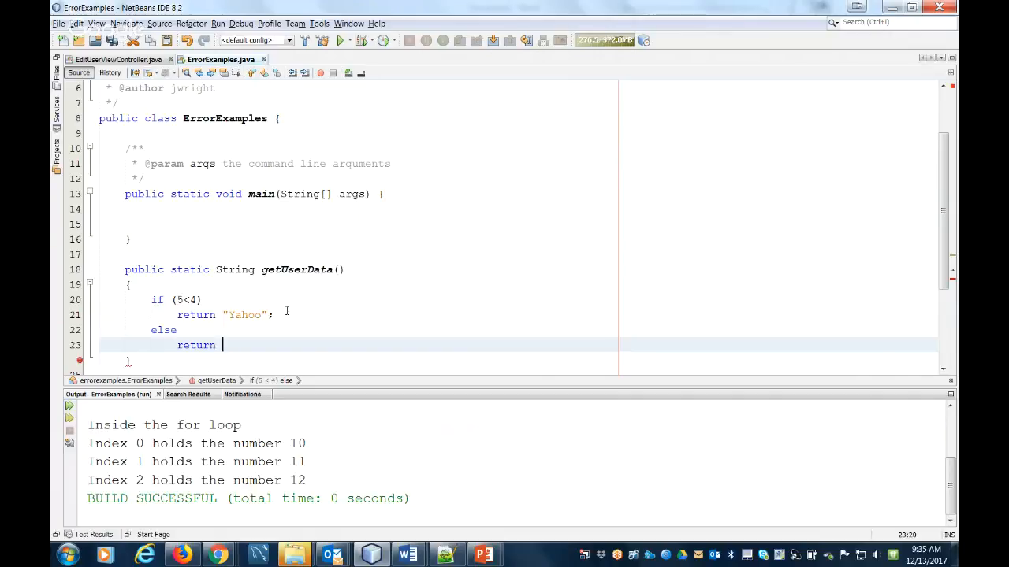
type("\"Got it\"")
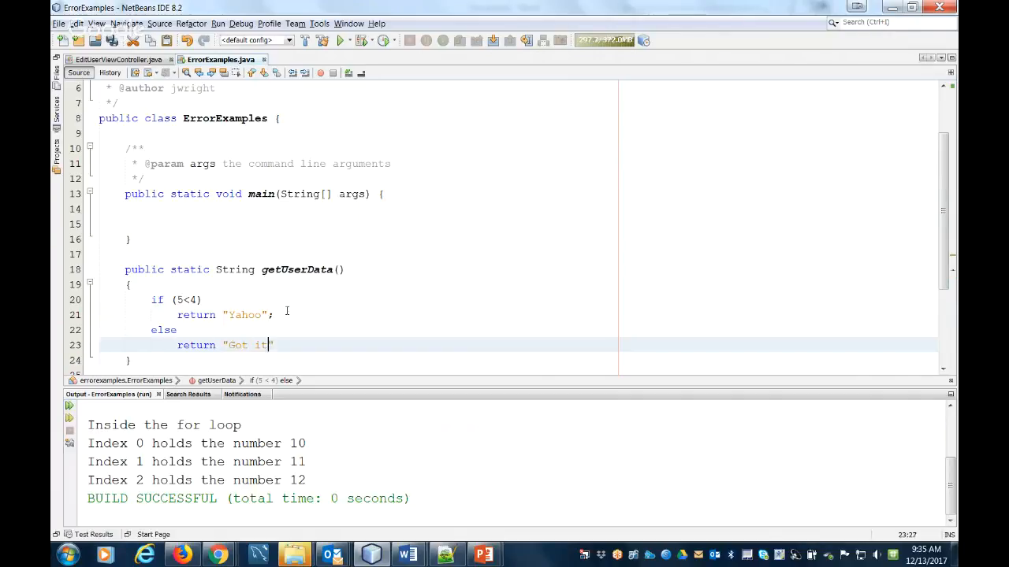
type("\";")
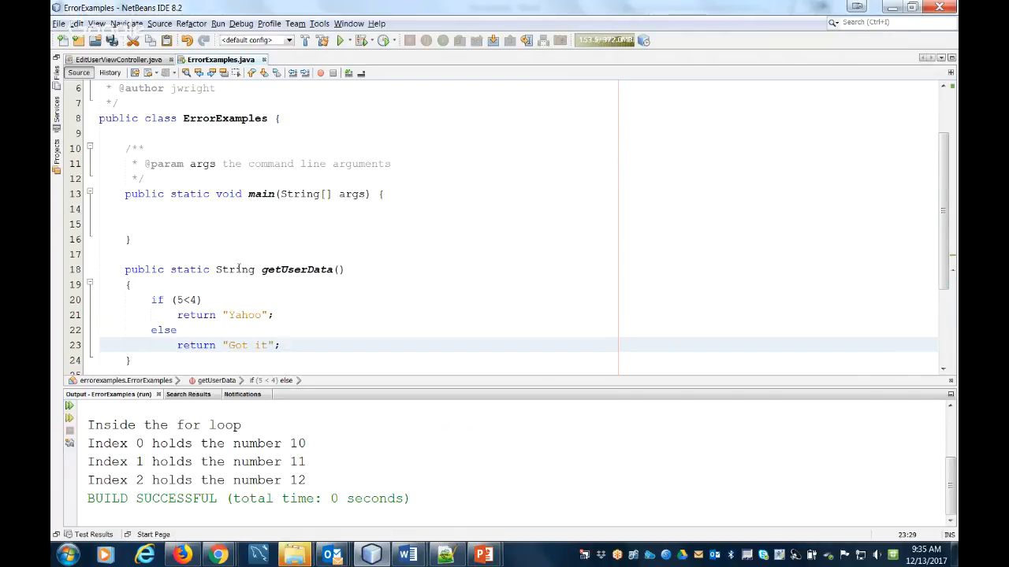